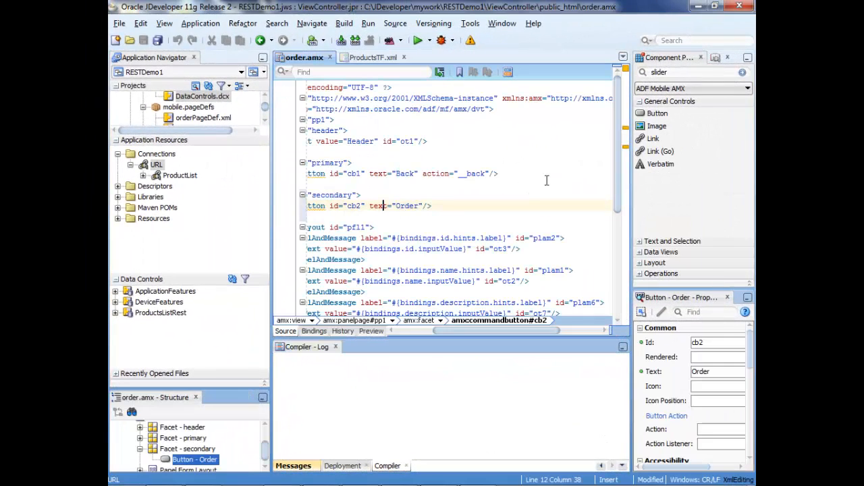
# Step: Label the input number slider 'Quantity' and give it minimum 1 and maximum 10
pyautogui.scroll(-3)
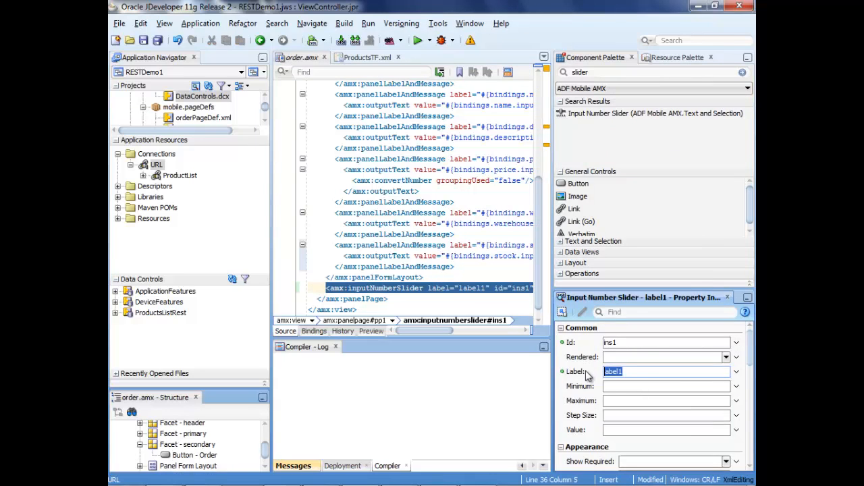
pyautogui.write('Quantity')
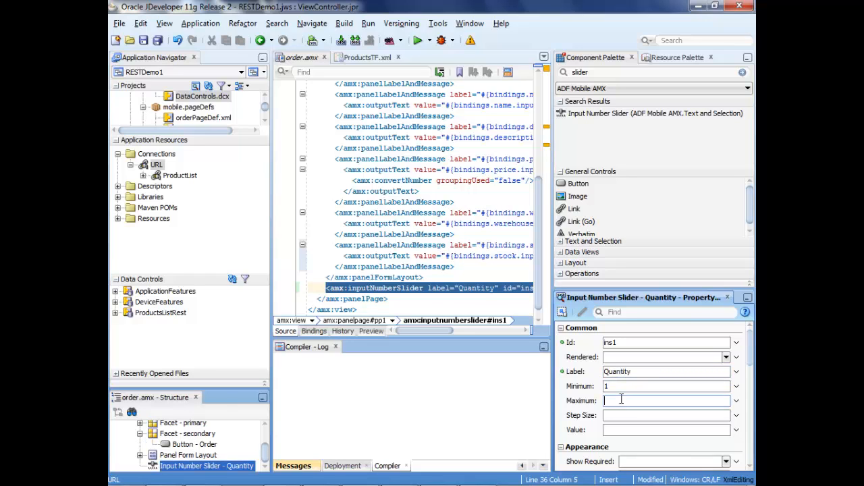
pyautogui.write('10')
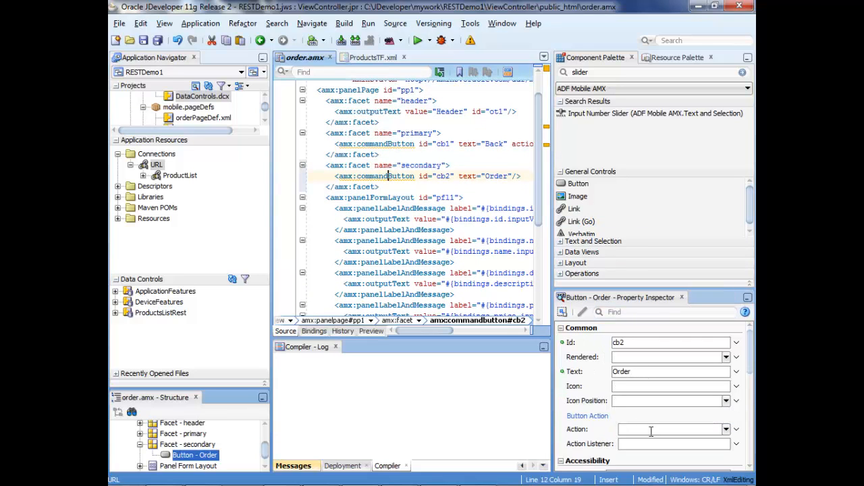
# Step: Create a view-scoped managed bean MyBeanName for the Order button's action listener
pyautogui.click(736, 443)
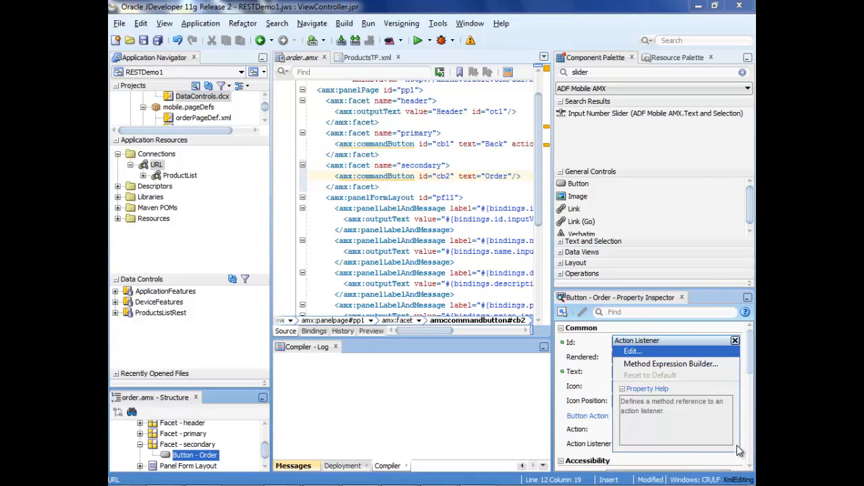
pyautogui.moveTo(649, 351)
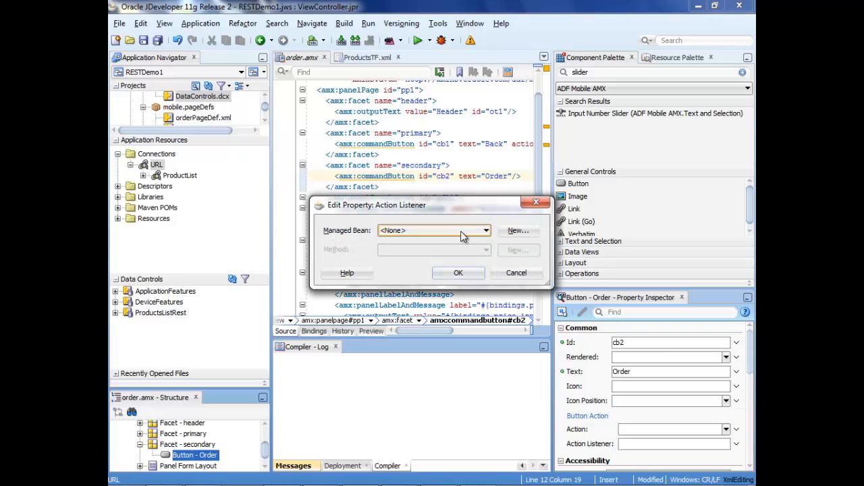
pyautogui.click(518, 230)
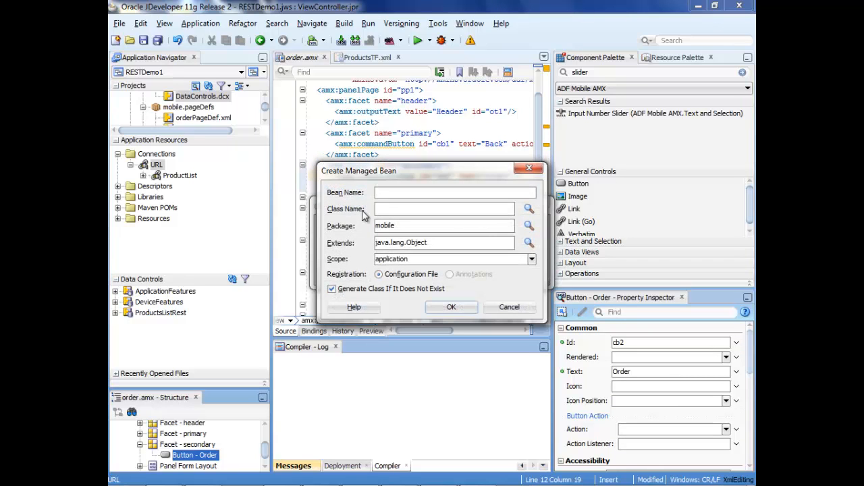
pyautogui.write('MyBean')
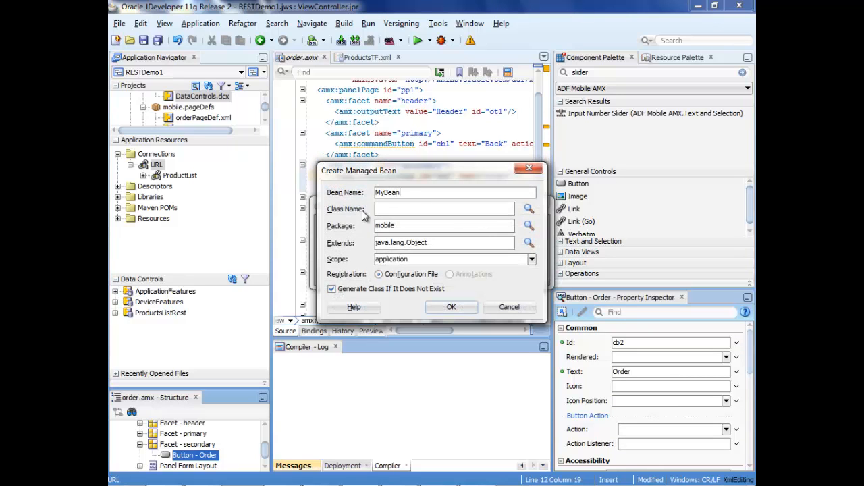
pyautogui.write('Name')
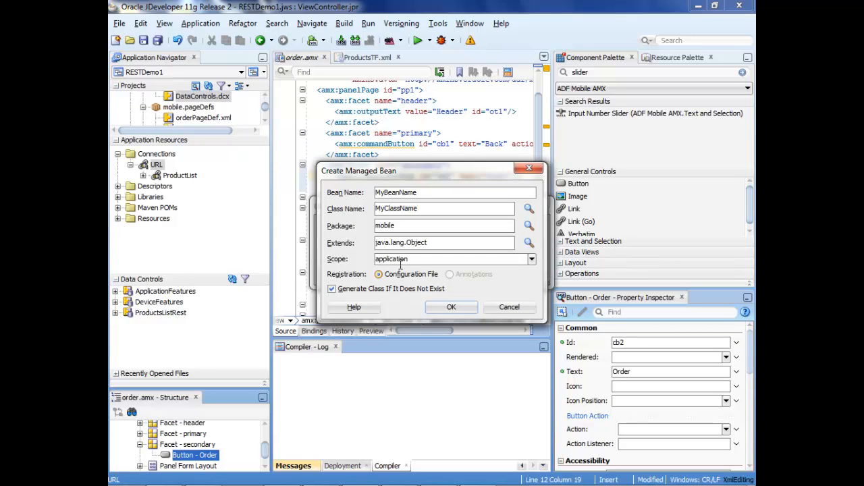
pyautogui.click(452, 259)
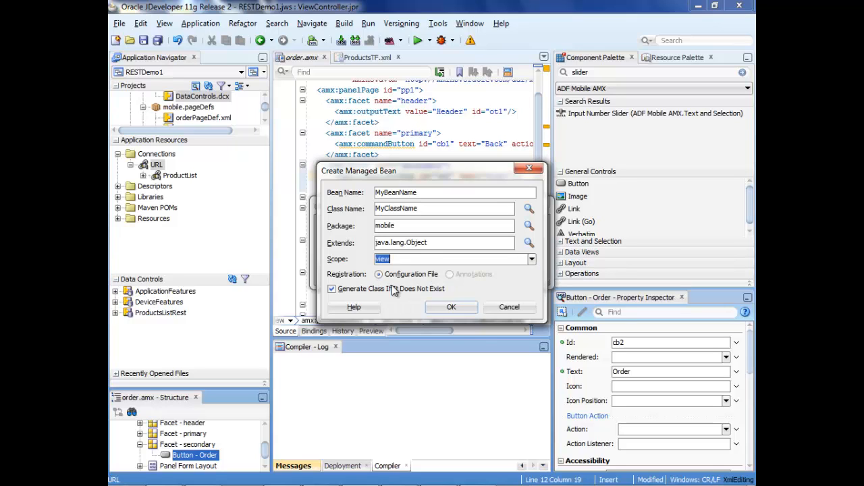
pyautogui.click(451, 307)
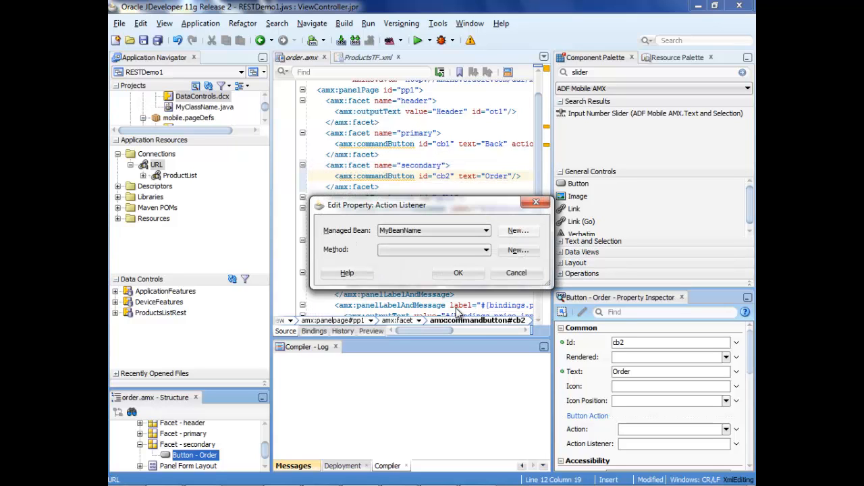
# Step: Add a doOrder listener method to the bean and bind it as the action listener
pyautogui.click(518, 249)
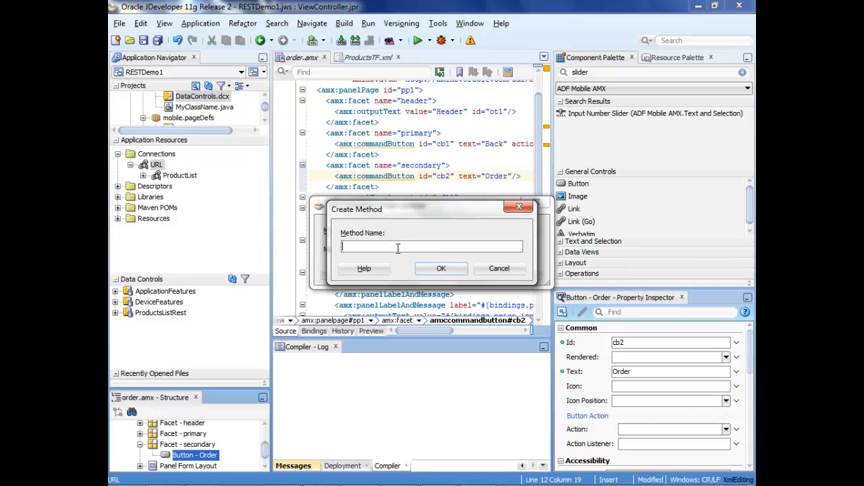
pyautogui.write('doOrder')
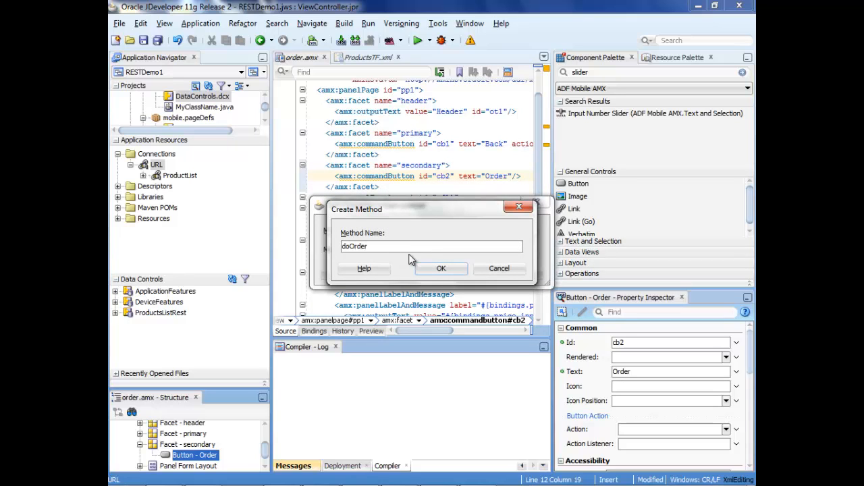
pyautogui.click(441, 268)
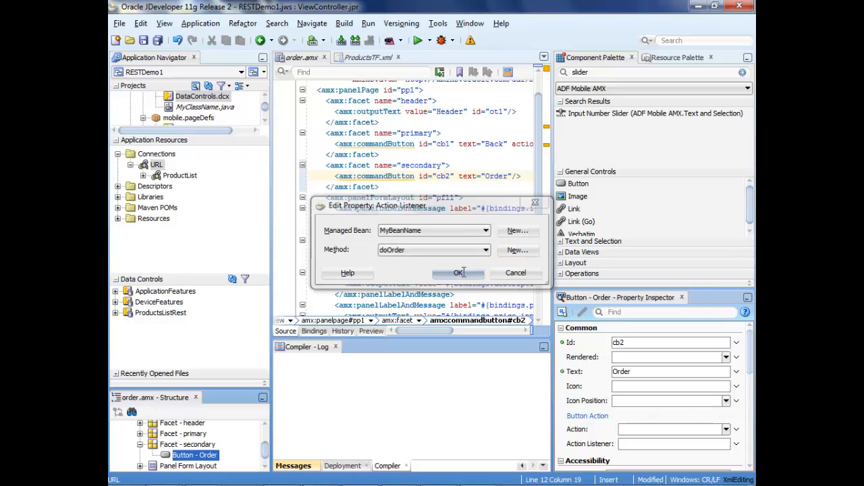
pyautogui.click(458, 272)
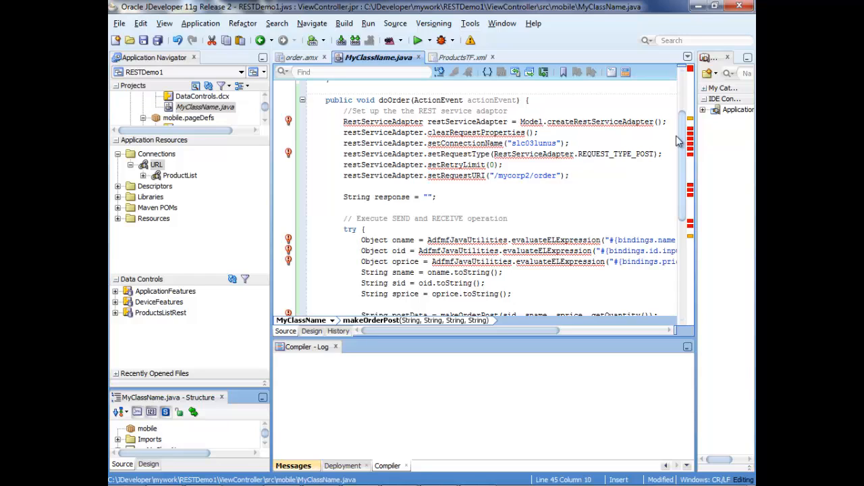
pyautogui.moveTo(289, 121)
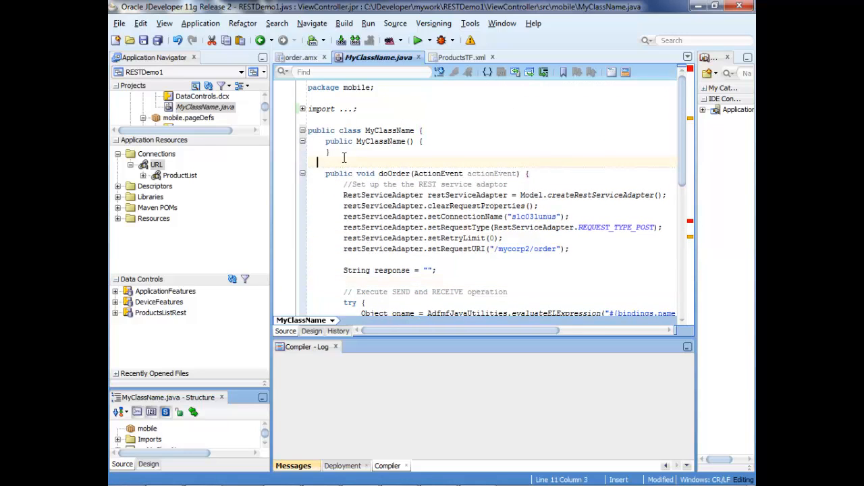
# Step: Declare 'public String quantity;' in MyClassName, generate its getter and setter, then return to order.amx
pyautogui.write('public')
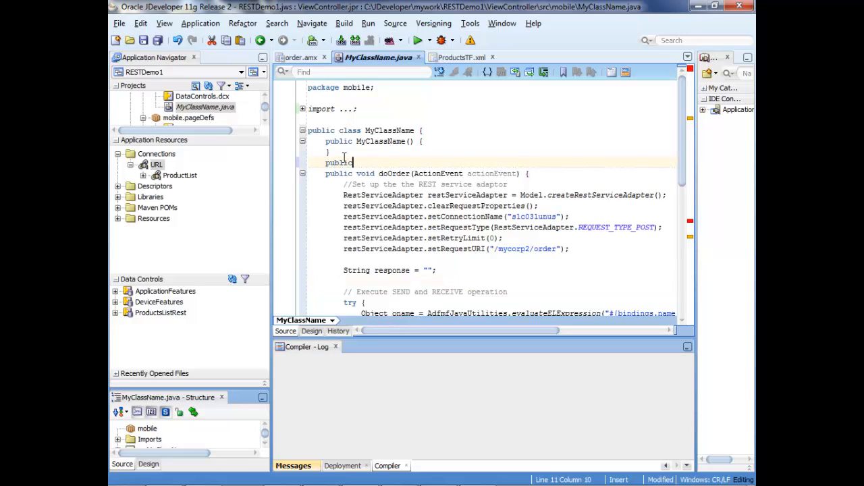
pyautogui.write('qu')
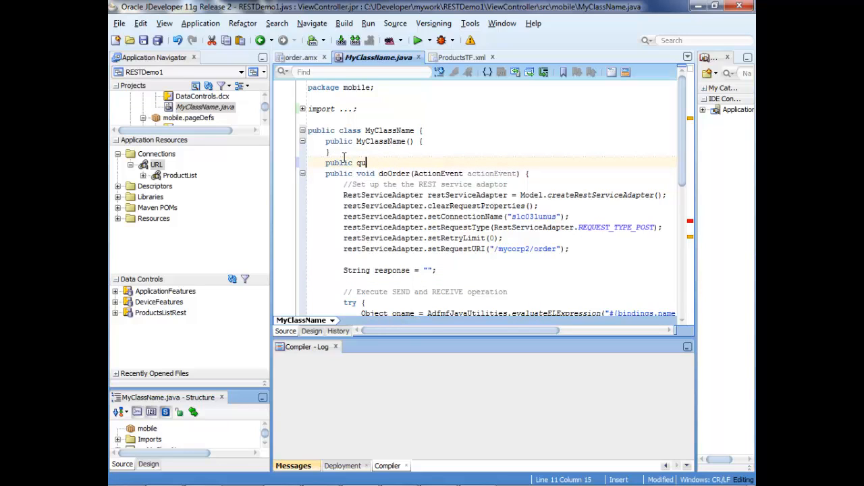
pyautogui.write('String')
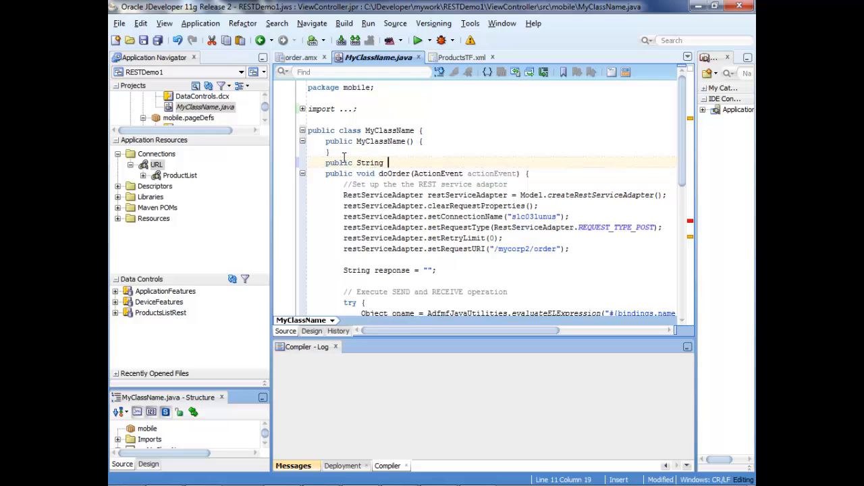
pyautogui.write('quantity;')
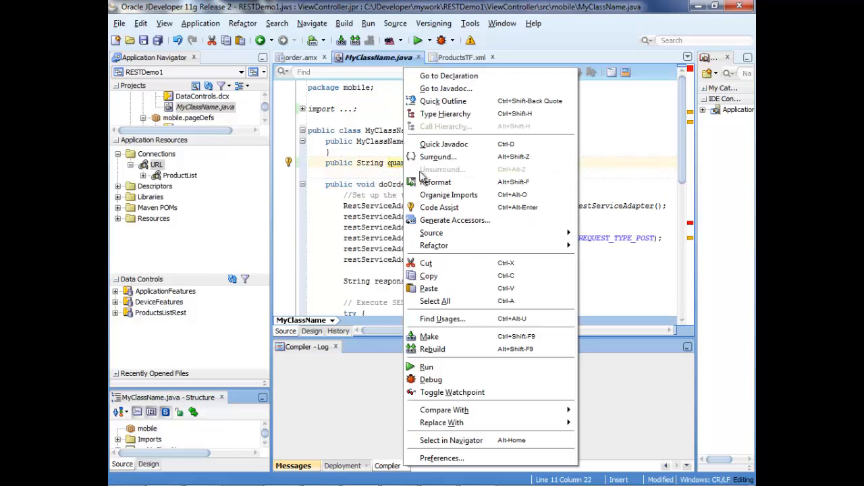
pyautogui.click(456, 220)
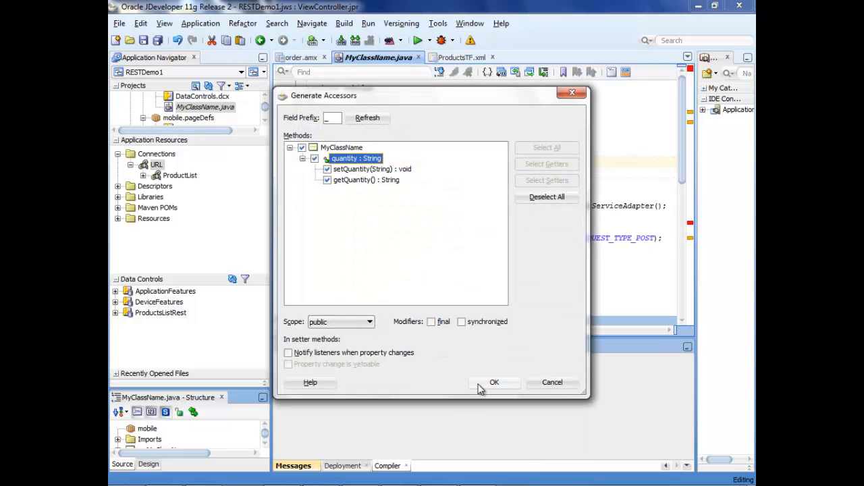
pyautogui.click(493, 383)
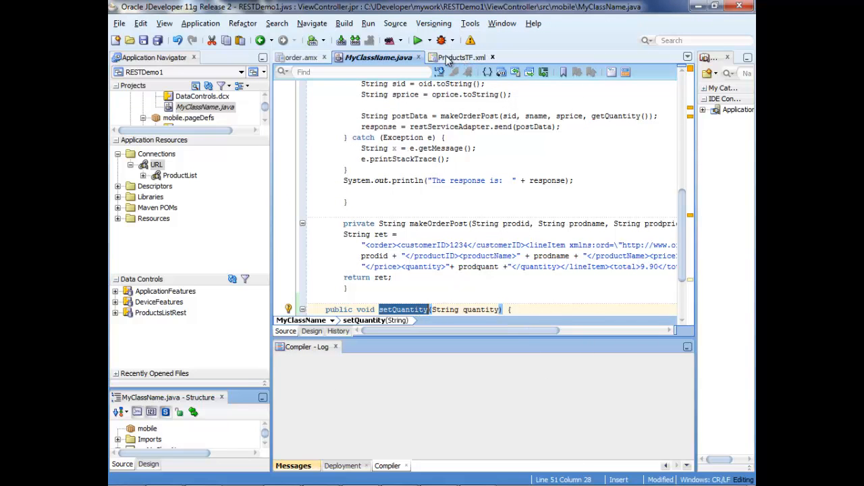
pyautogui.click(303, 57)
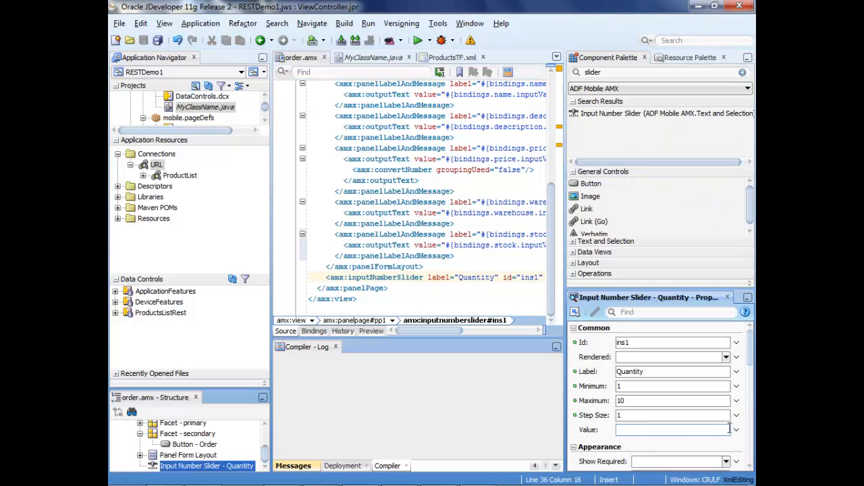
# Step: Bind the slider's value to viewScope MyBeanName quantity via Expression Builder
pyautogui.click(736, 430)
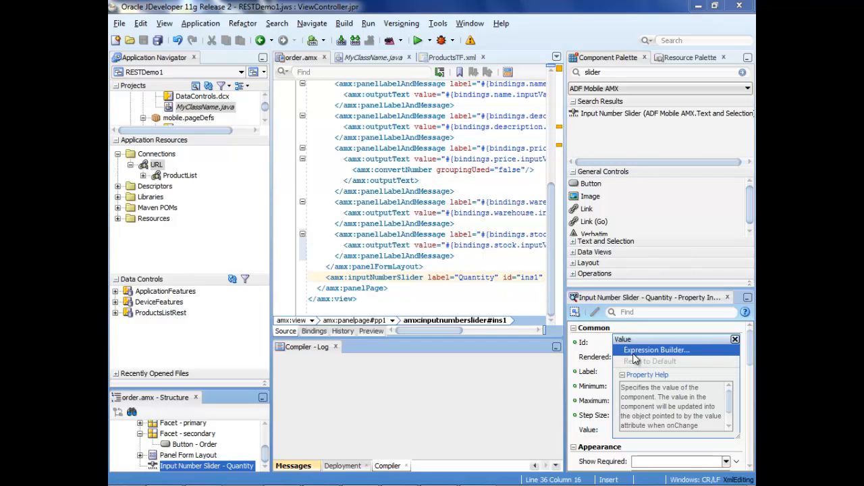
pyautogui.click(655, 349)
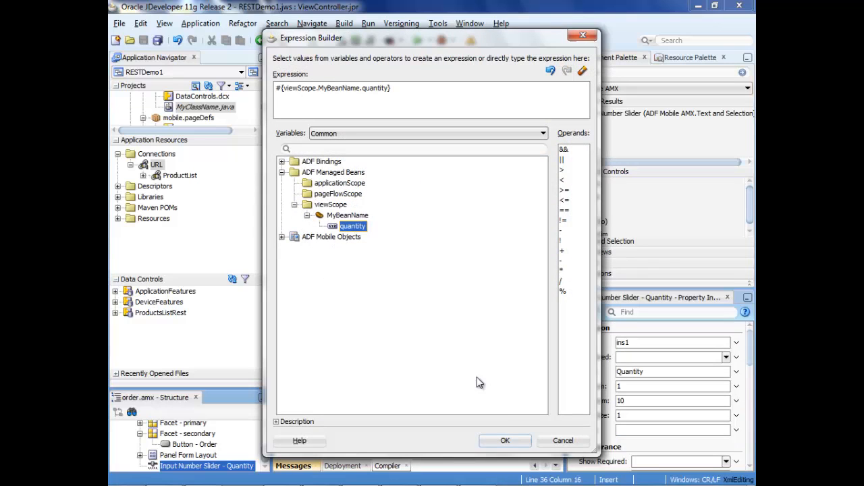
pyautogui.click(504, 441)
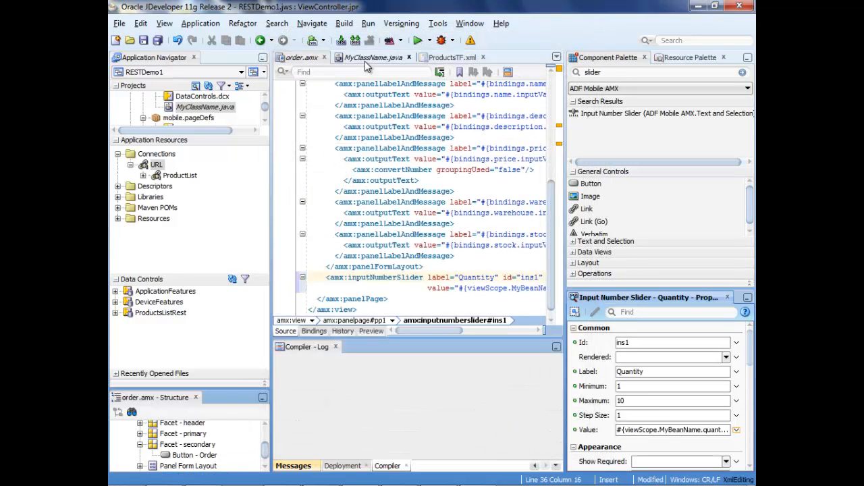
pyautogui.click(375, 57)
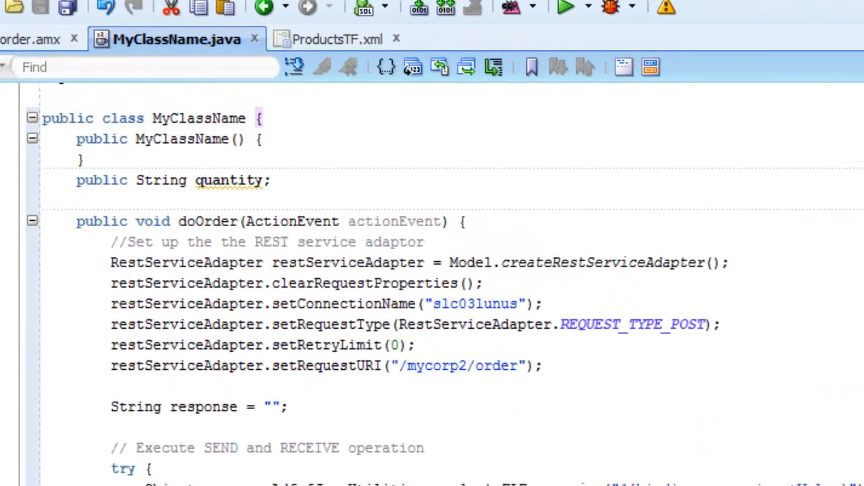
pyautogui.moveTo(751, 236)
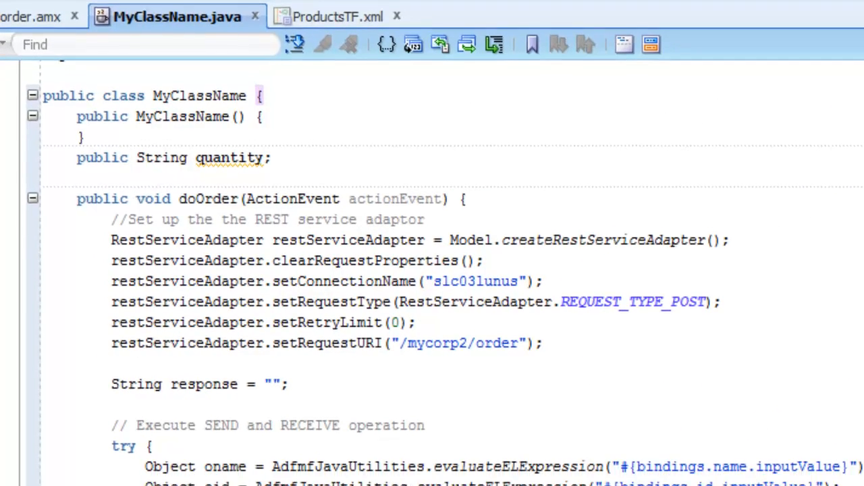
# Step: Scroll through doOrder in MyClassName.java to review the getQuantity() call
pyautogui.scroll(-3)
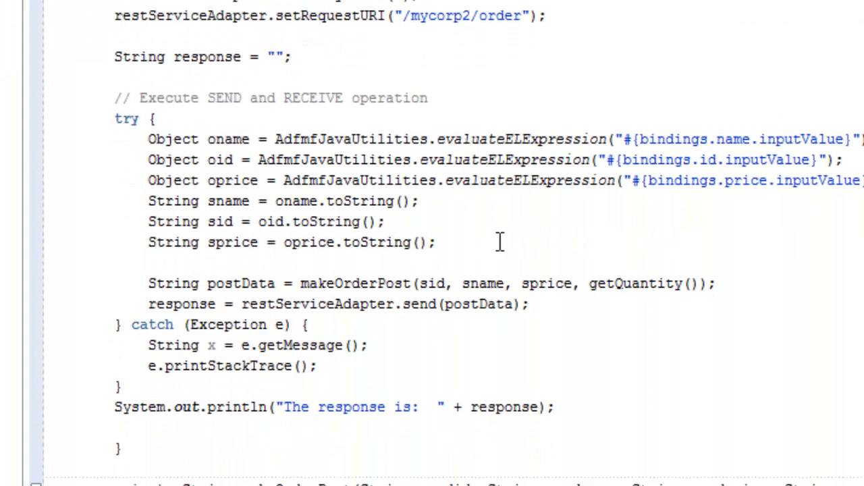
pyautogui.moveTo(469, 242)
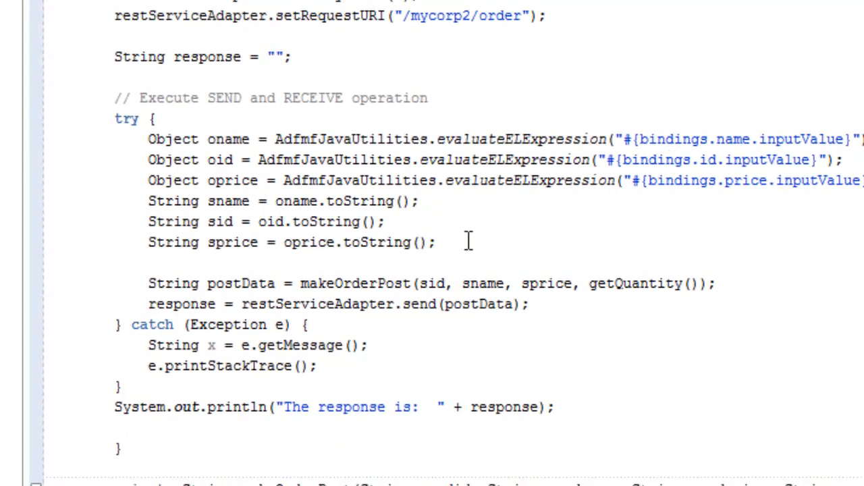
pyautogui.moveTo(358, 282)
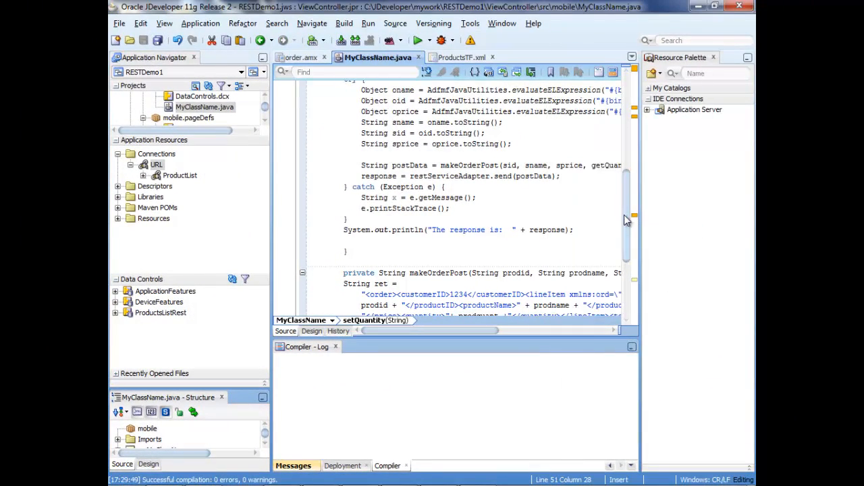
pyautogui.scroll(3)
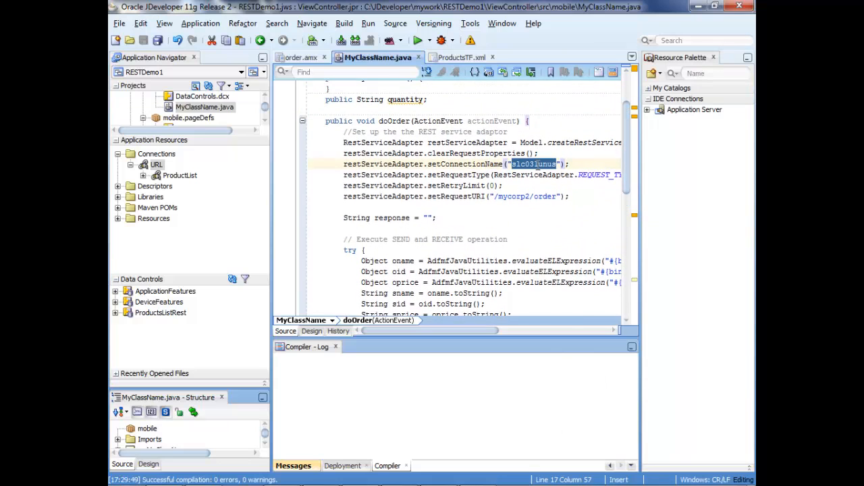
# Step: Create the slc03lunus URL connection on port 7001 and test it successfully
pyautogui.click(119, 23)
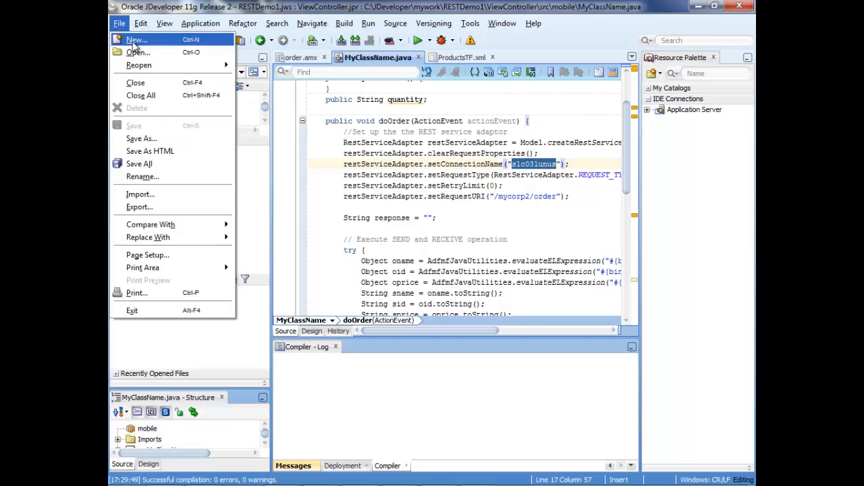
pyautogui.click(136, 39)
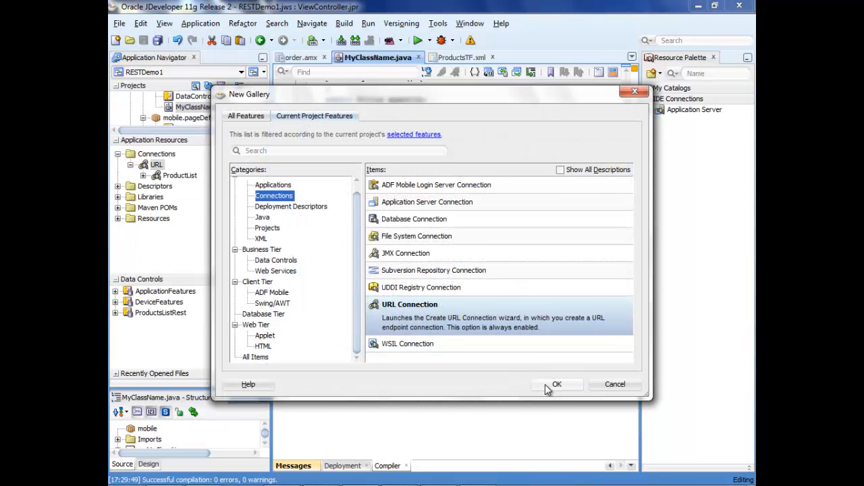
pyautogui.click(557, 385)
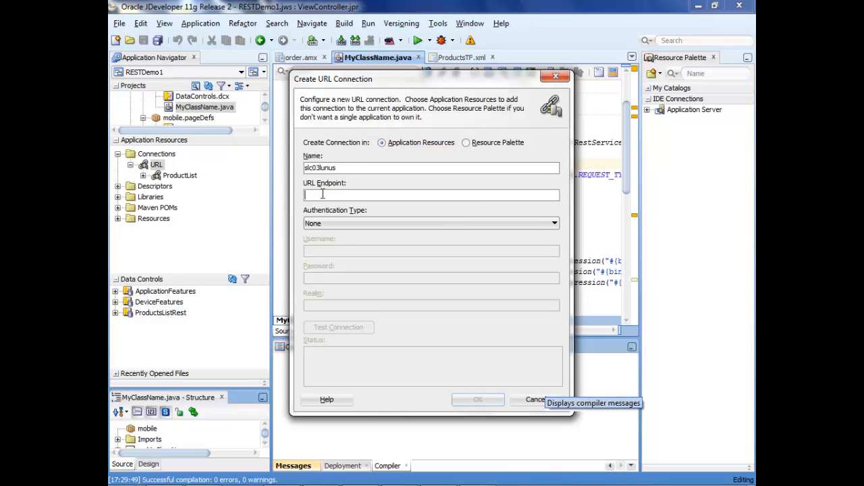
pyautogui.write('http:/')
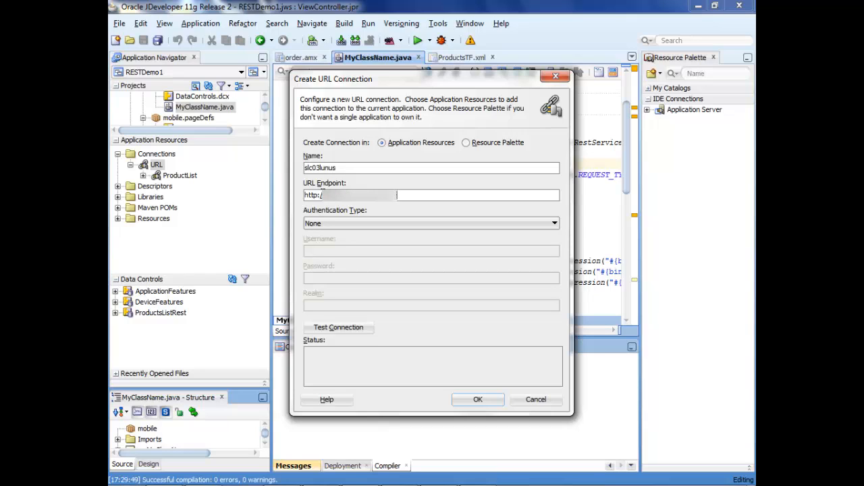
pyautogui.write('7001')
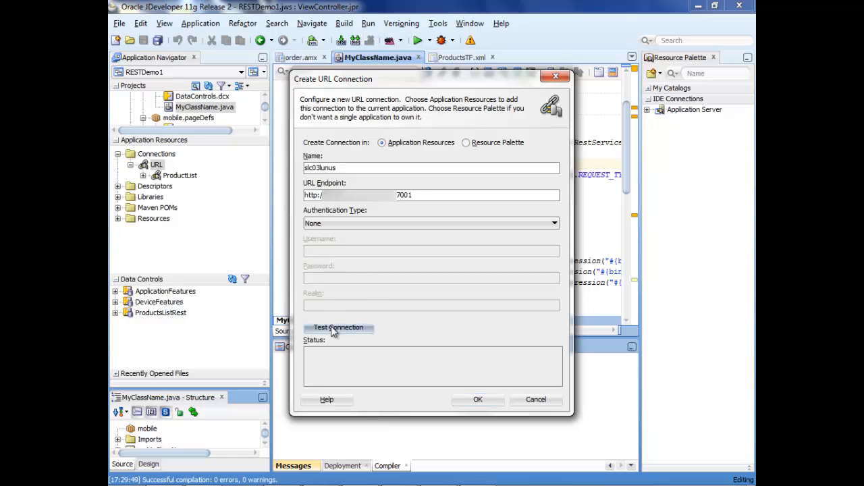
pyautogui.click(339, 328)
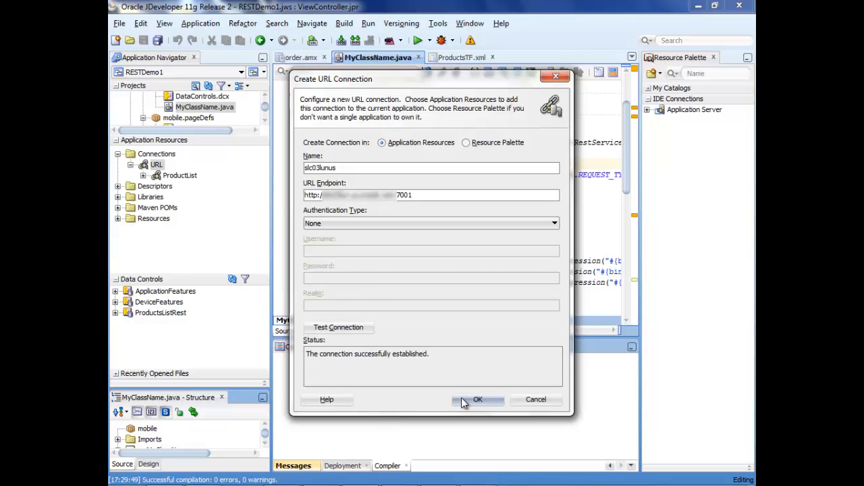
pyautogui.click(477, 399)
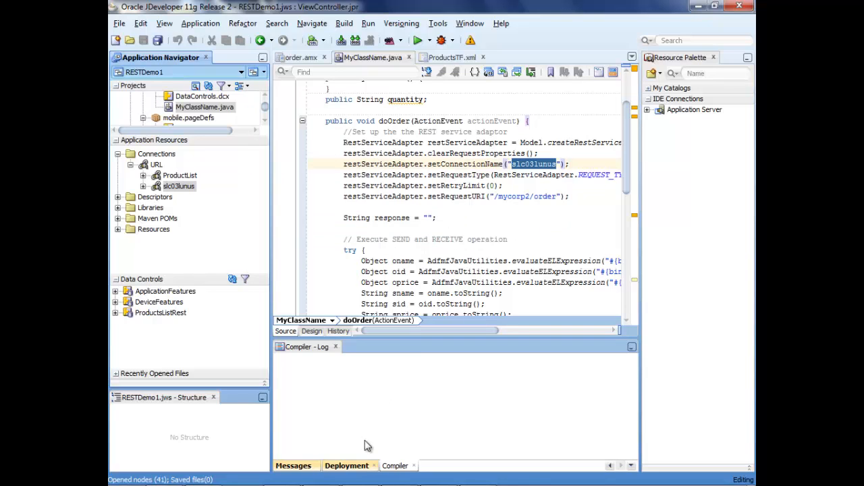
pyautogui.click(346, 465)
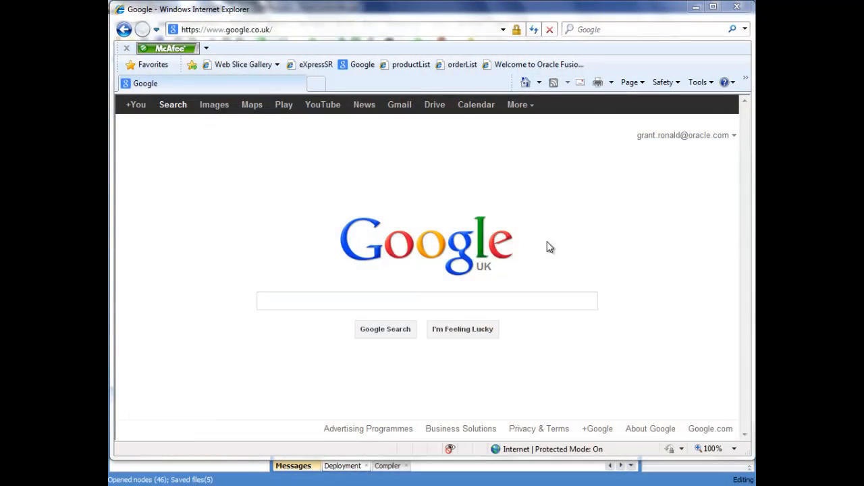
# Step: Load the orderList favorite to display customer 1234's order XML
pyautogui.click(462, 65)
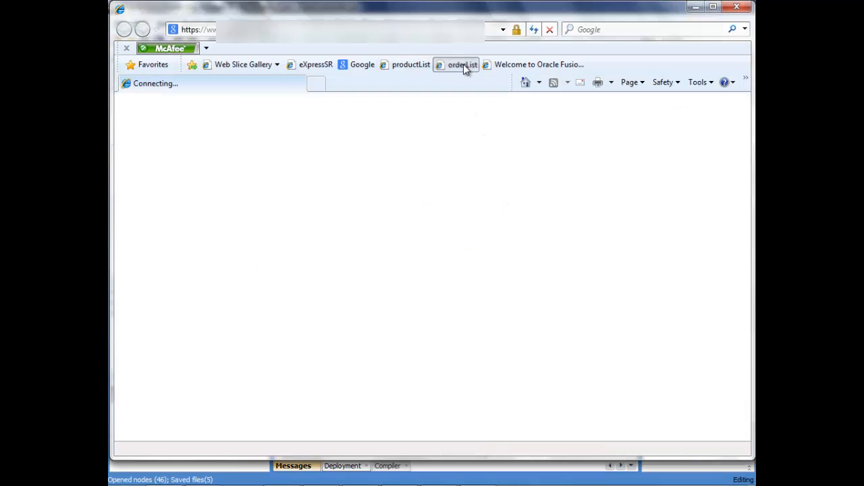
pyautogui.click(462, 65)
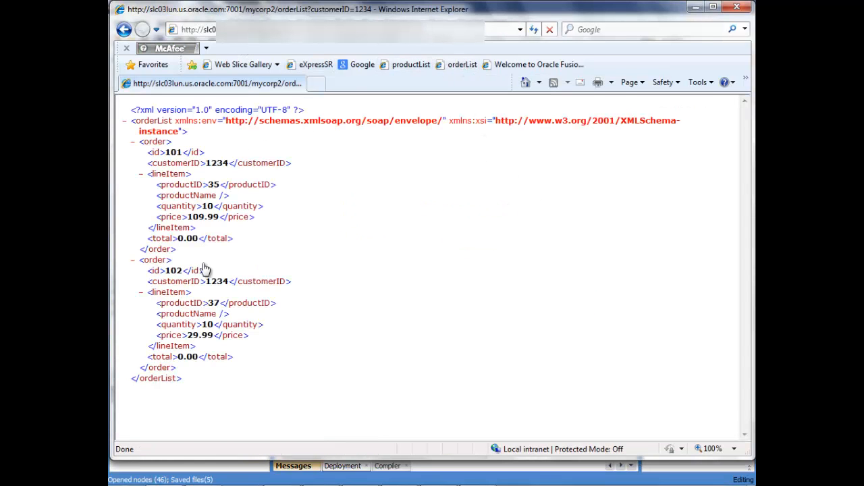